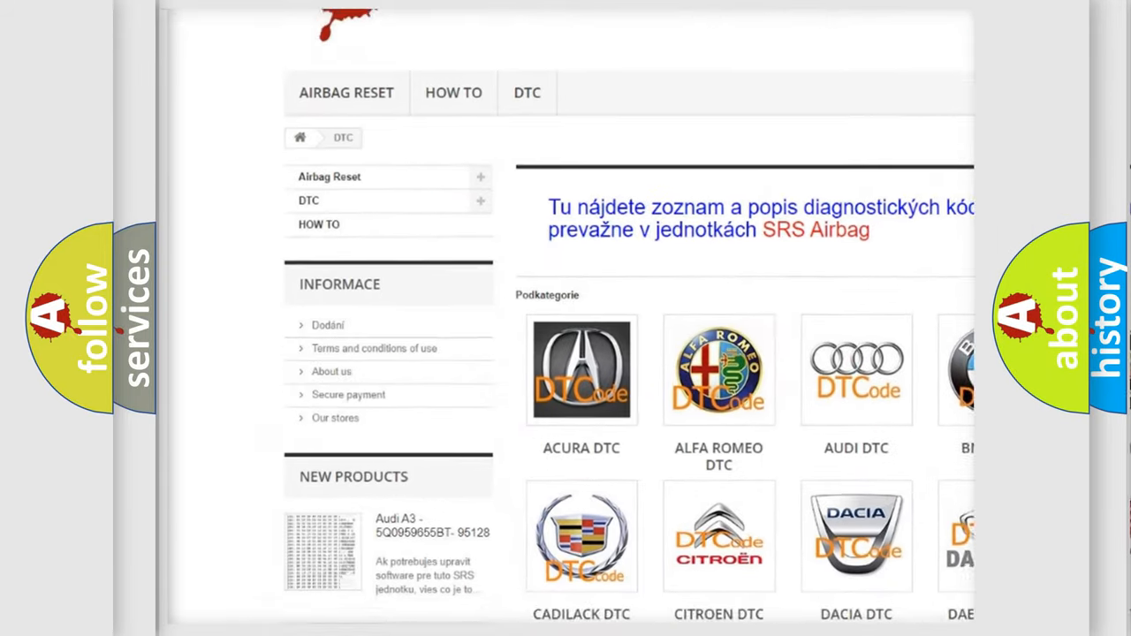
- Scroll down the airbagreset.sk page past the brand logos to the trouble-code list
scroll("down", 3)
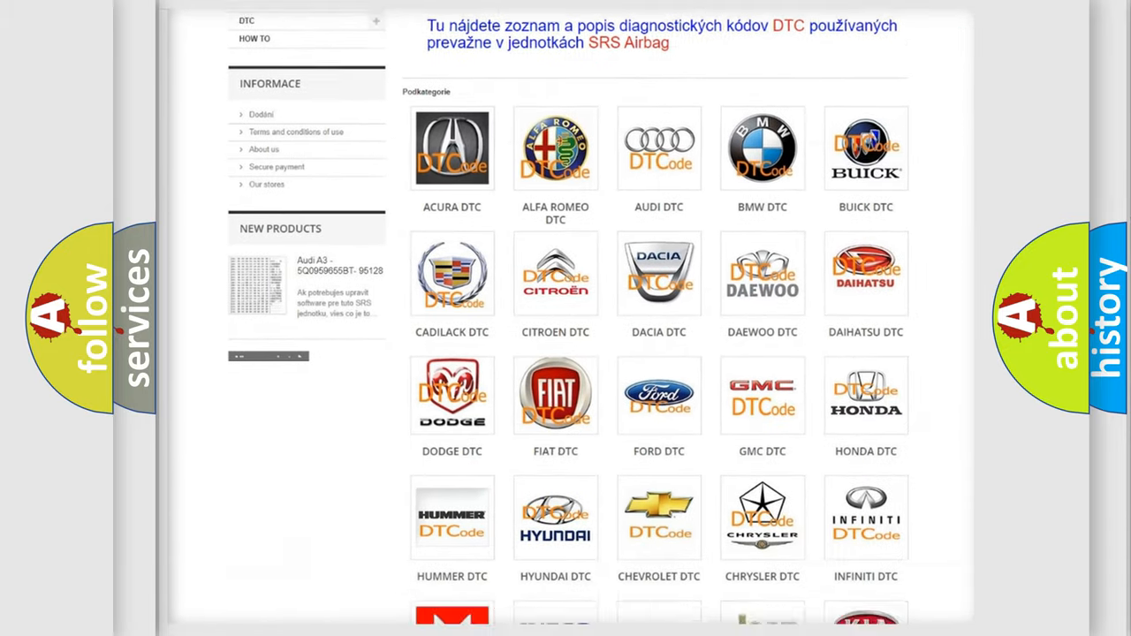
scroll("down", 3)
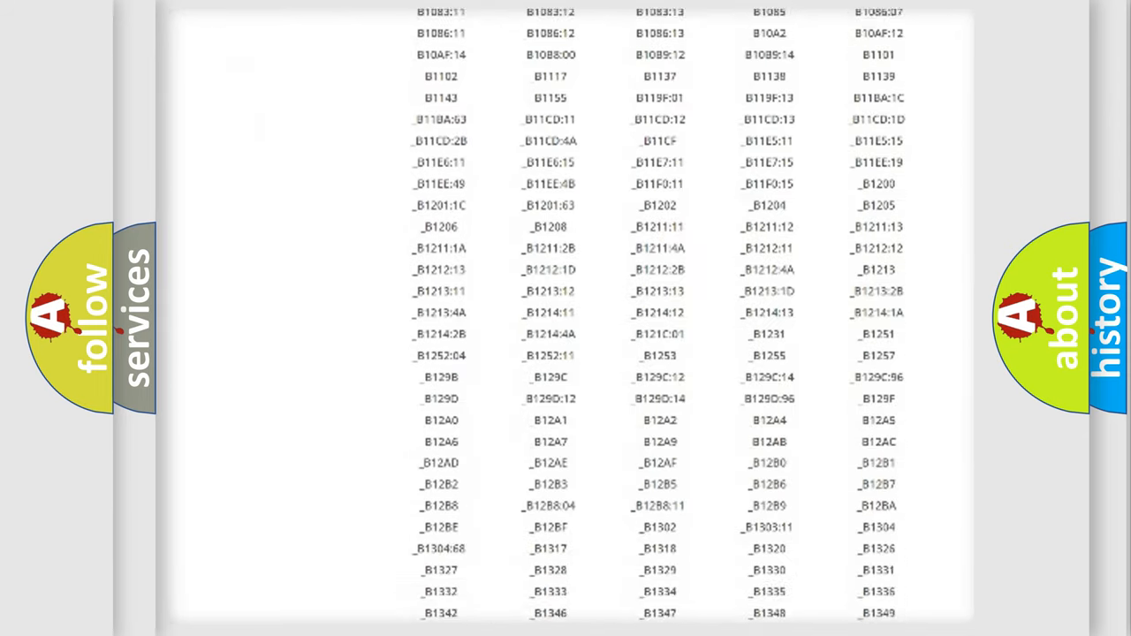
scroll("down", 3)
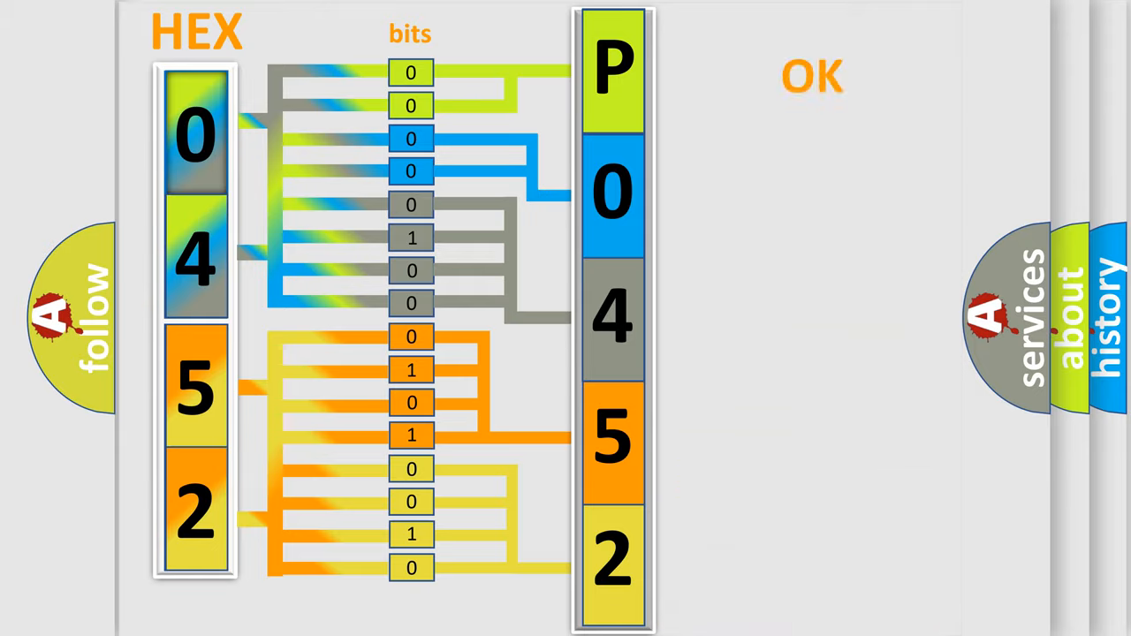
- Advance the animation from the hex 0452 bit diagram to the P0452 result
left_click(811, 74)
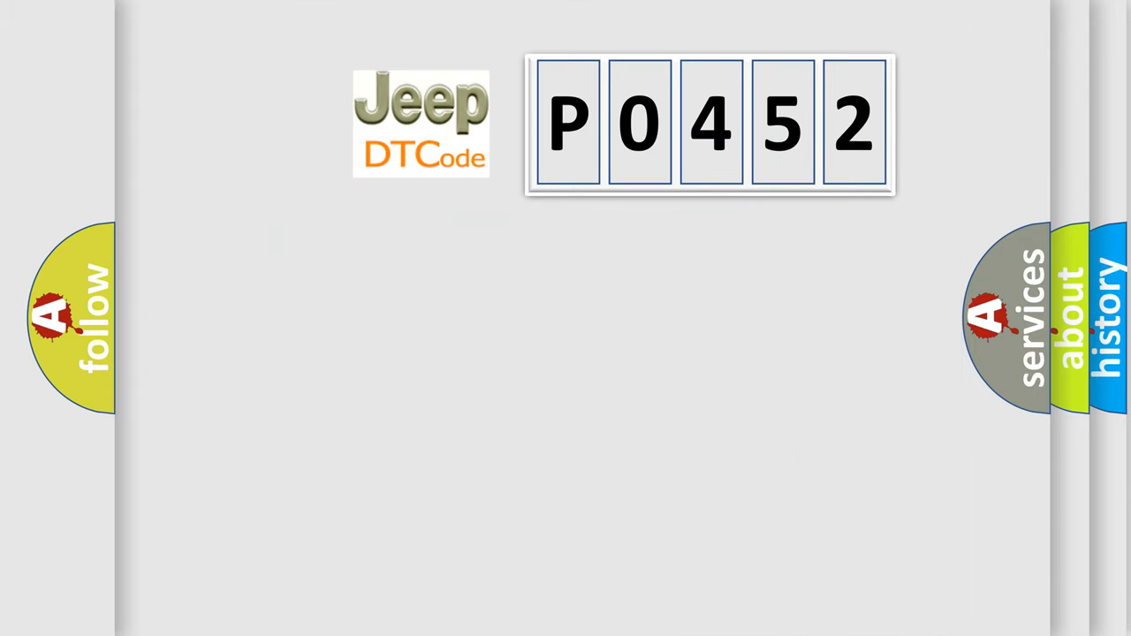